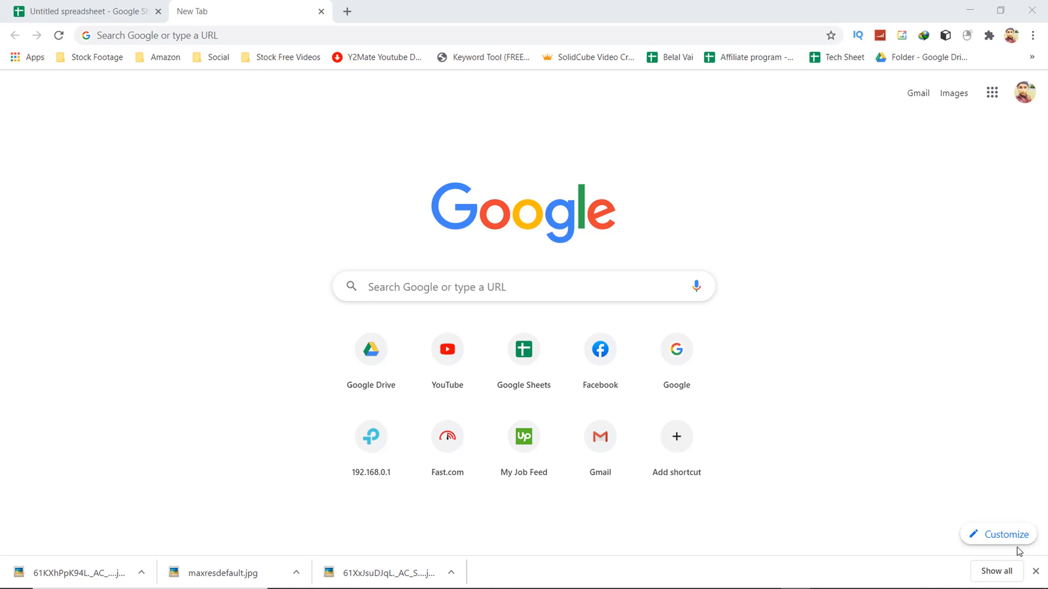
{"action": "mouse_move", "coordinate": [467, 68]}
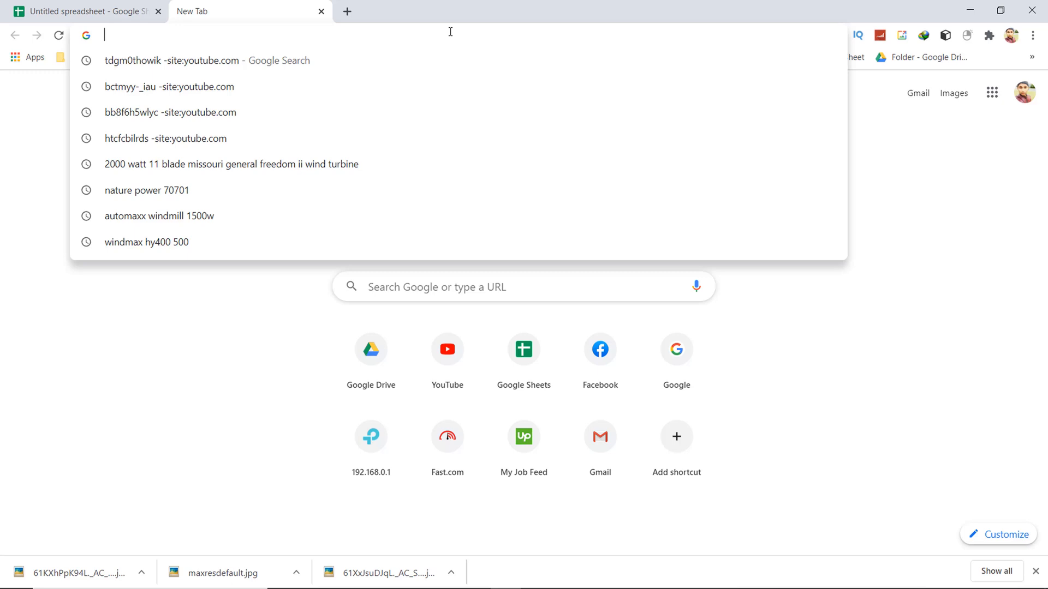
Go to twitter.com from the new tab page.
{"action": "type", "text": "twitter.com/home"}
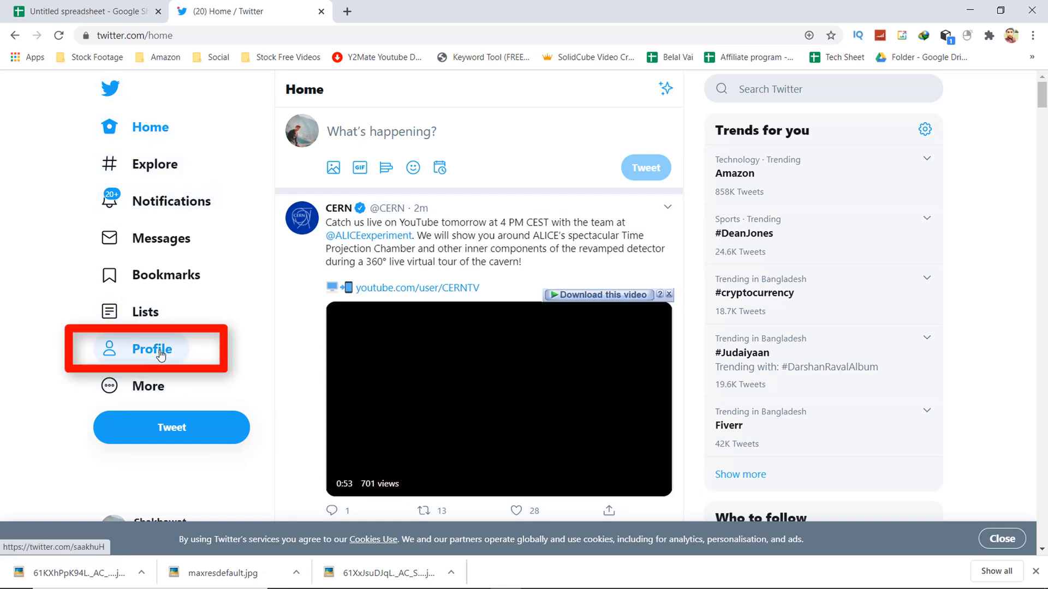
Open the profile and its '136 Following' list.
{"action": "left_click", "coordinate": [152, 349]}
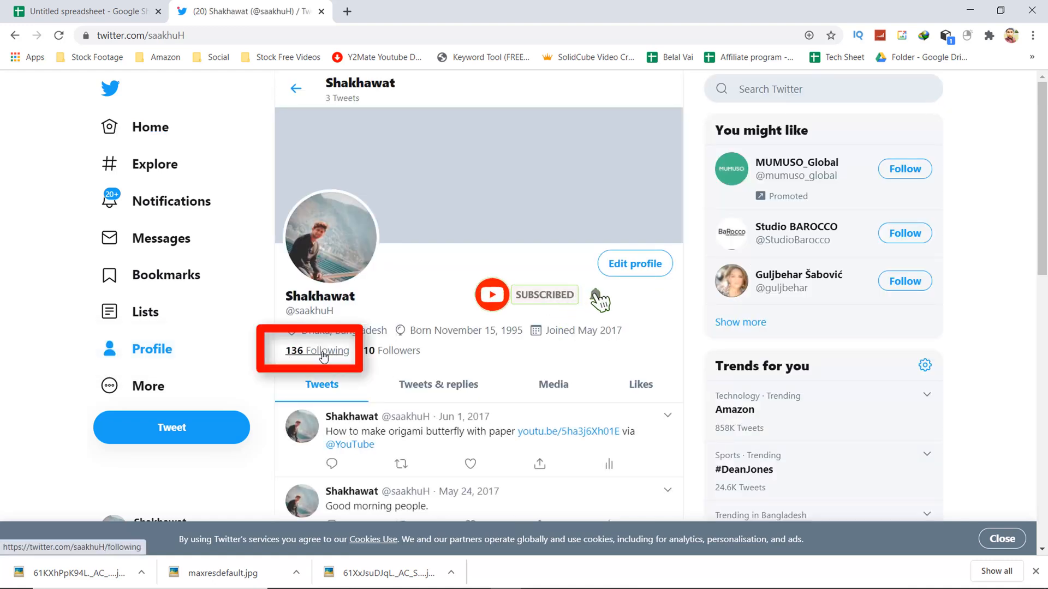
{"action": "left_click", "coordinate": [322, 351]}
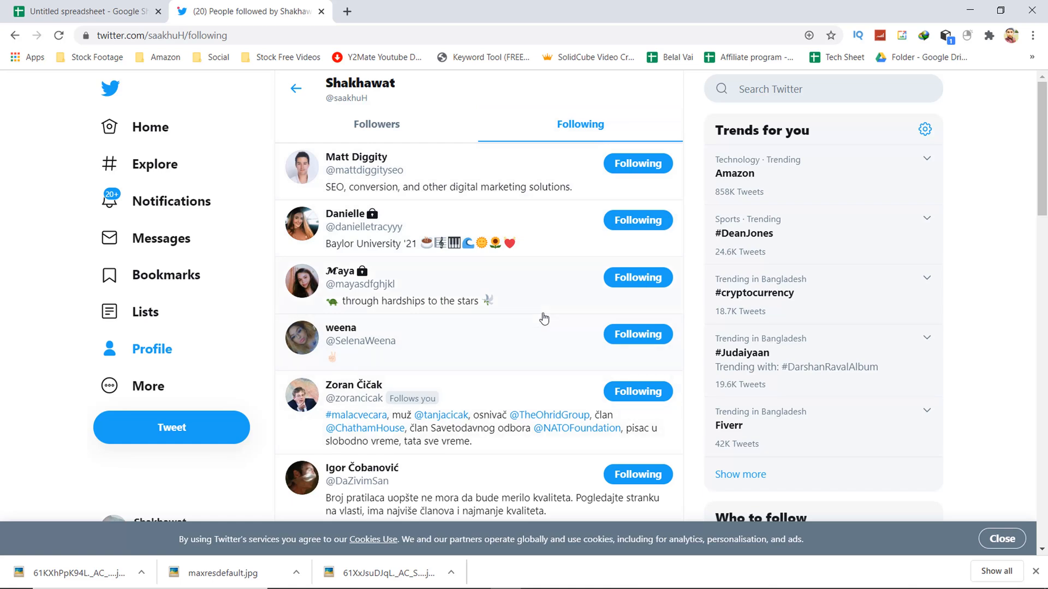
{"action": "mouse_move", "coordinate": [574, 354]}
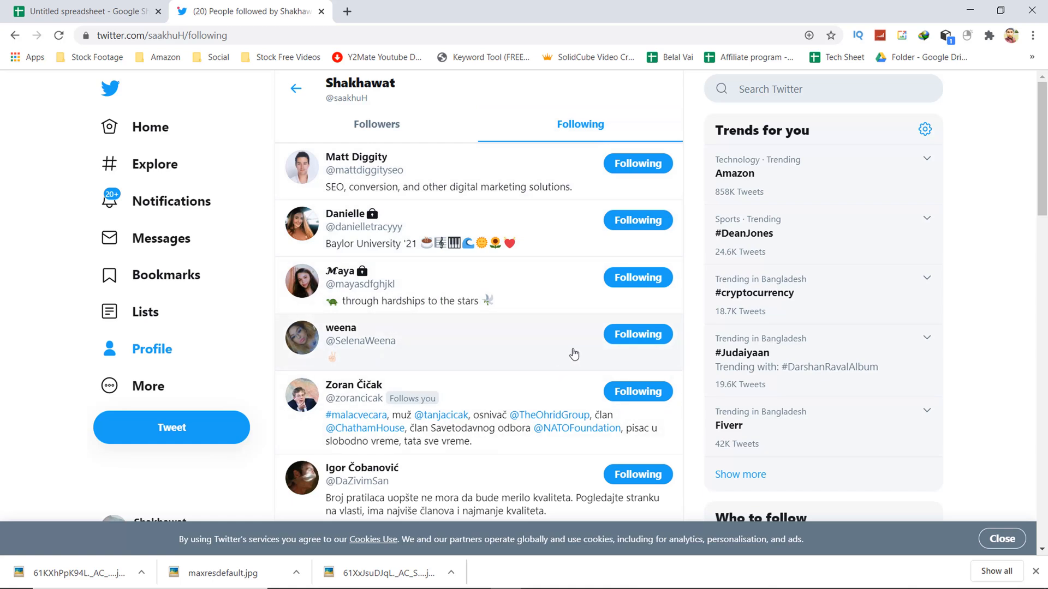
Inspect the Following page and show the DevTools Console.
{"action": "right_click", "coordinate": [574, 354]}
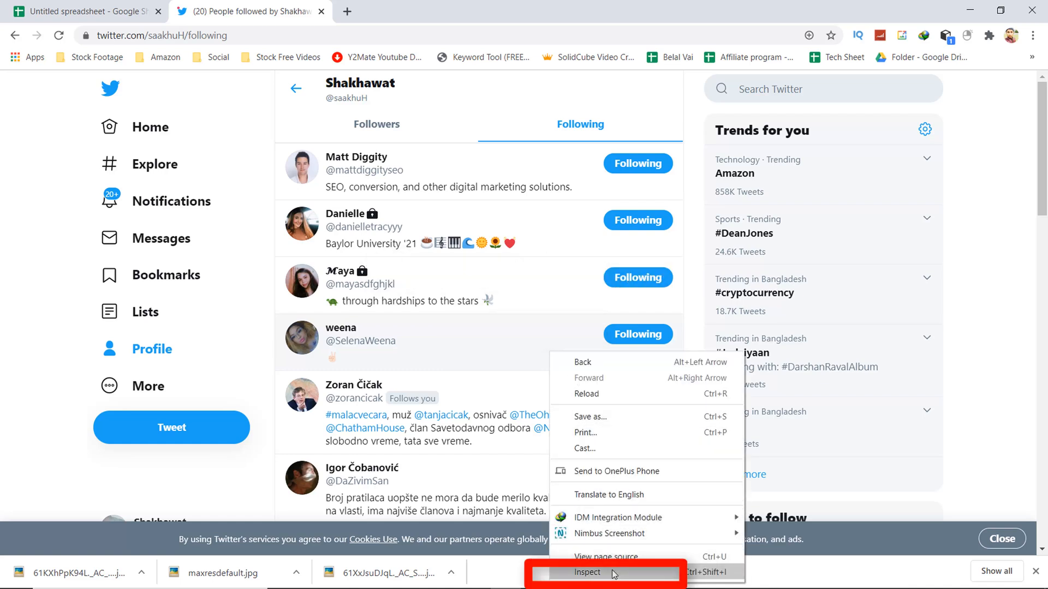
{"action": "left_click", "coordinate": [587, 573]}
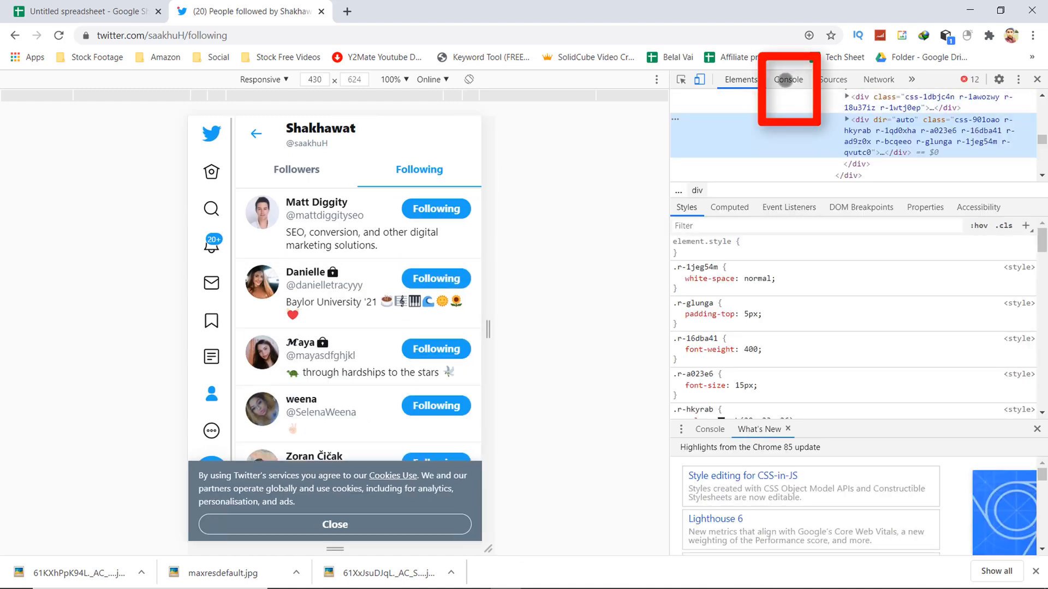
{"action": "left_click", "coordinate": [787, 78]}
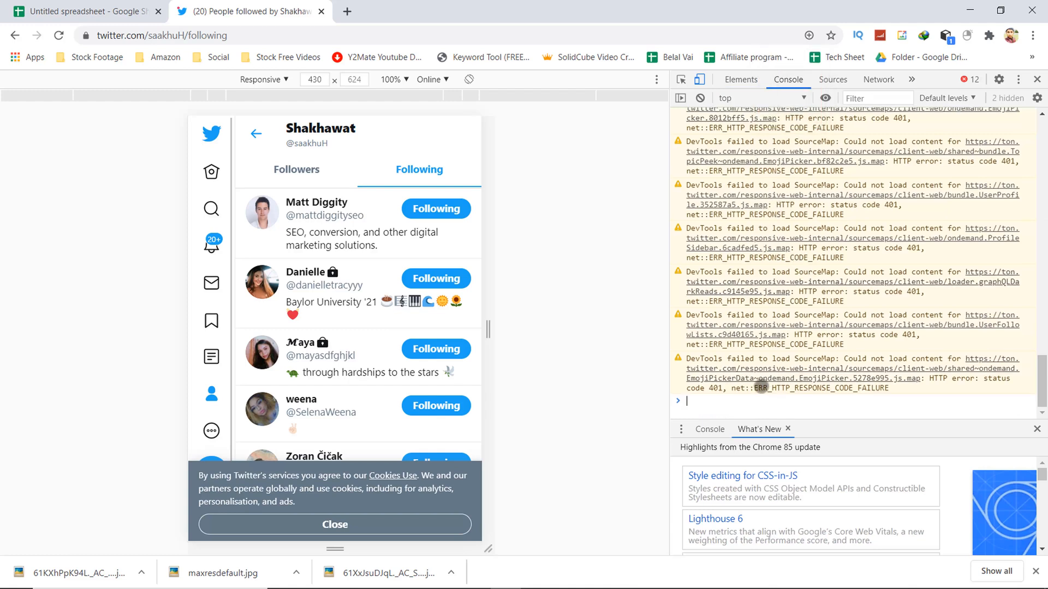
{"action": "mouse_move", "coordinate": [742, 405]}
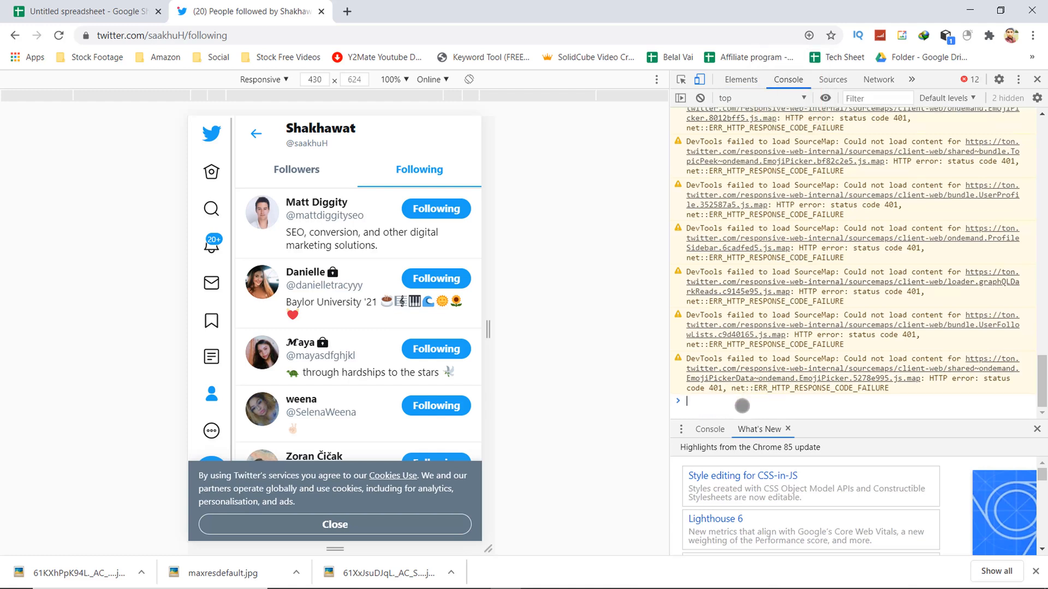
Run $('.unfollow-text').click() in the console, then again with 10 inside the parentheses.
{"action": "type", "text": "$('.unfollow-text').click()"}
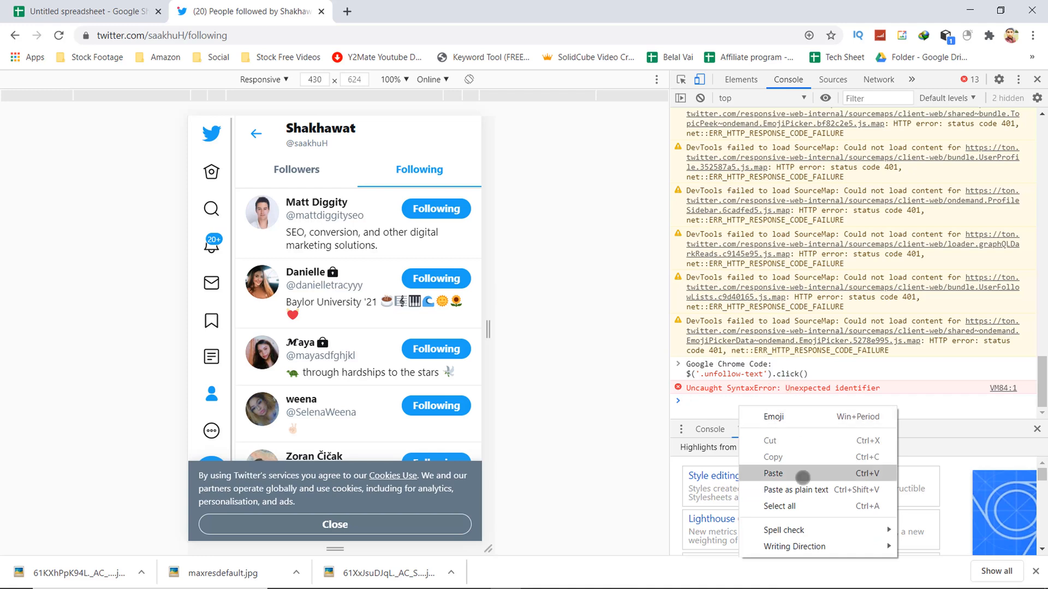
{"action": "left_click", "coordinate": [773, 473]}
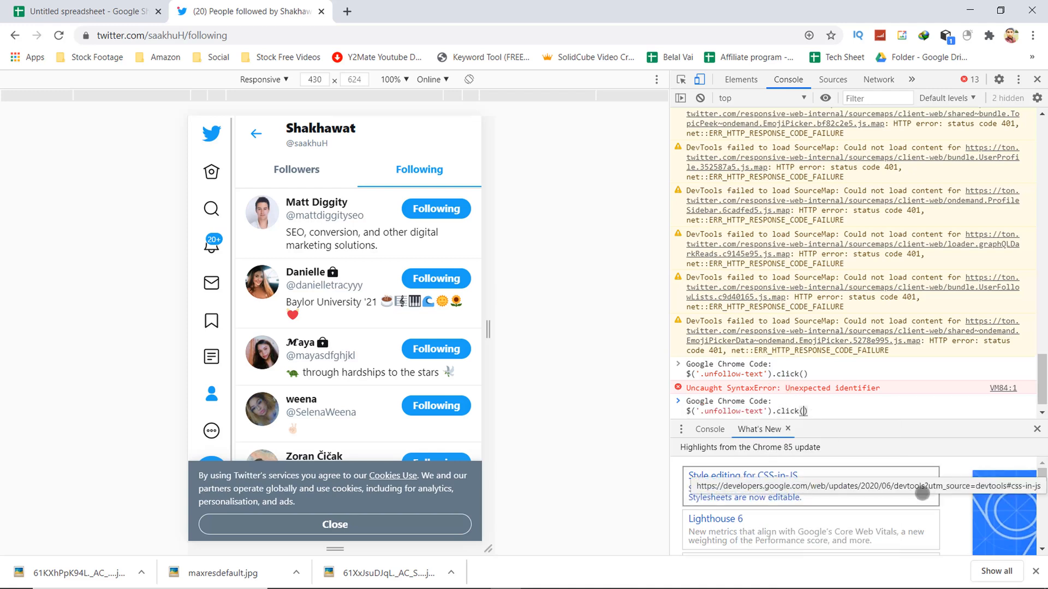
{"action": "type", "text": "10"}
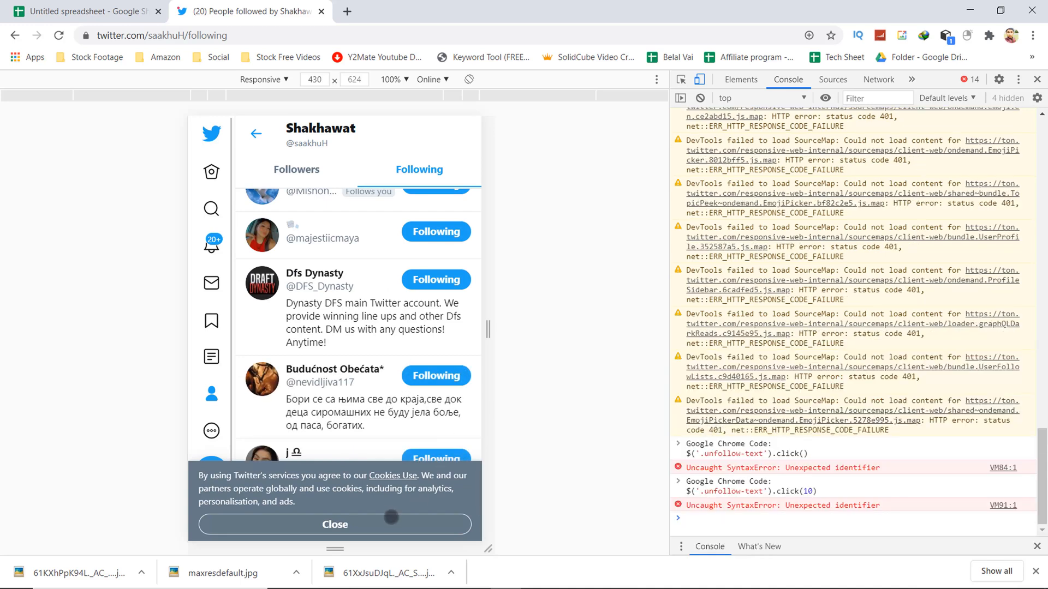
Close the cookie banner and go back to the profile page.
{"action": "left_click", "coordinate": [334, 524]}
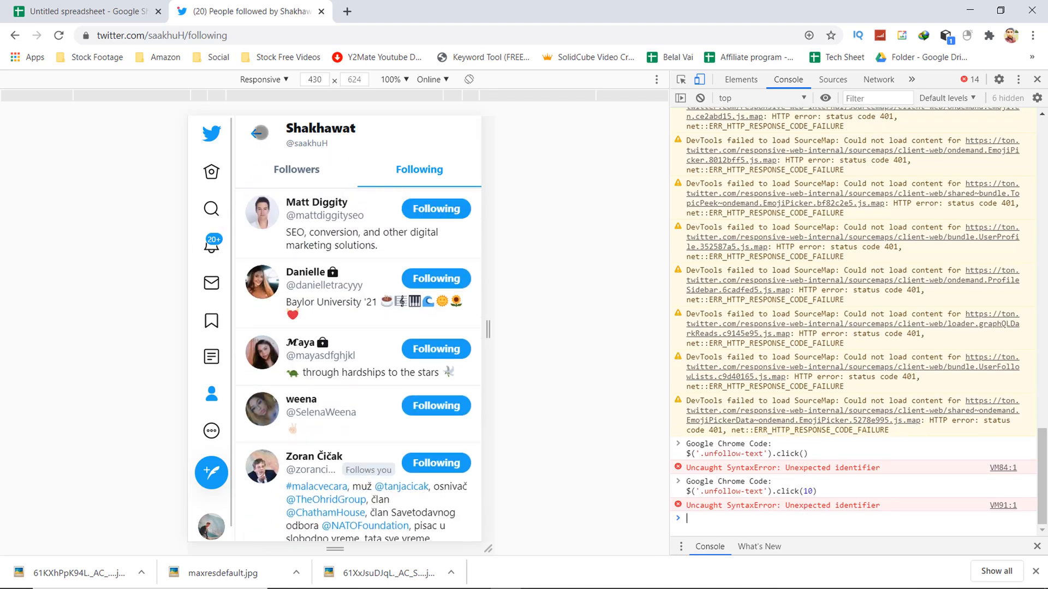
{"action": "left_click", "coordinate": [256, 134]}
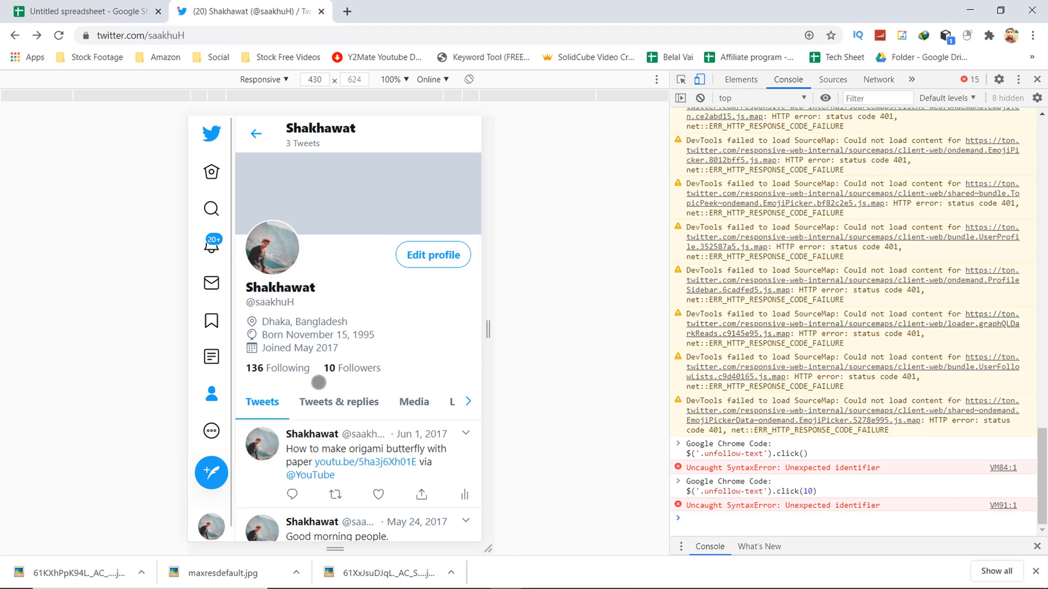